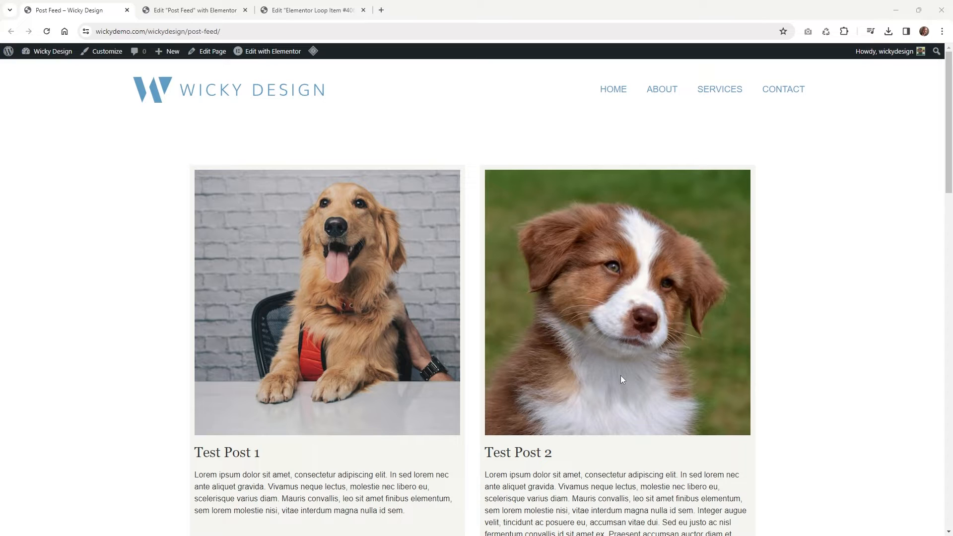
pyautogui.moveTo(818, 277)
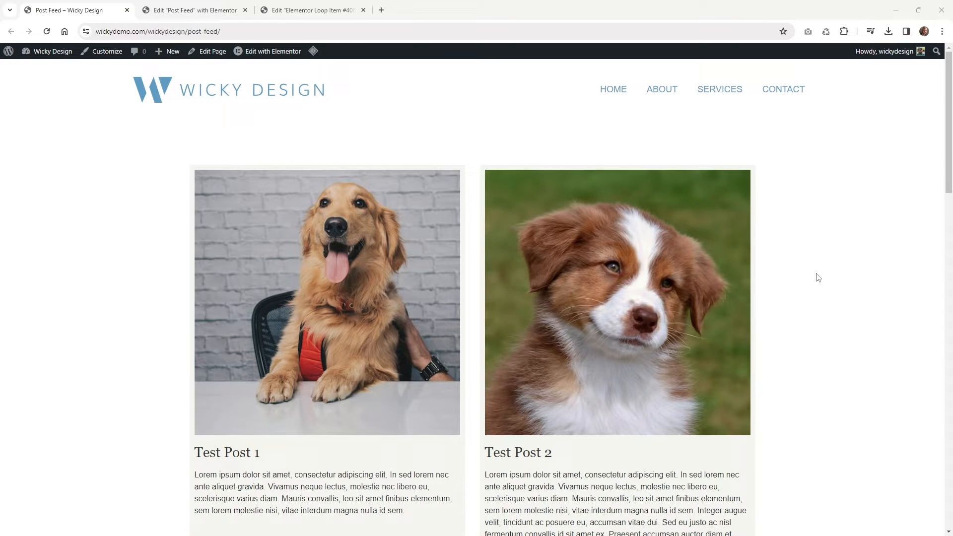
# Open the Loop Grid widget's settings on the Post Feed page in Elementor.
pyautogui.scroll(-3)
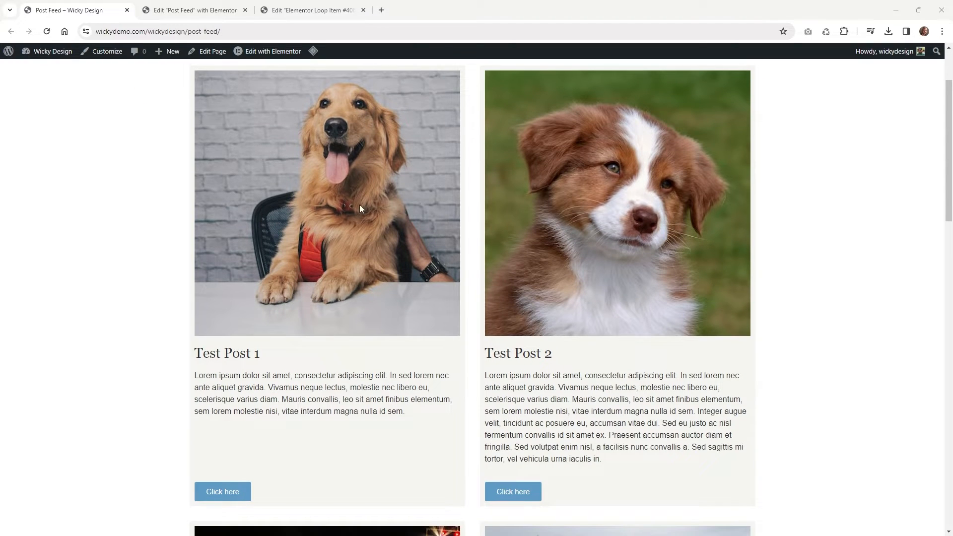
pyautogui.scroll(-3)
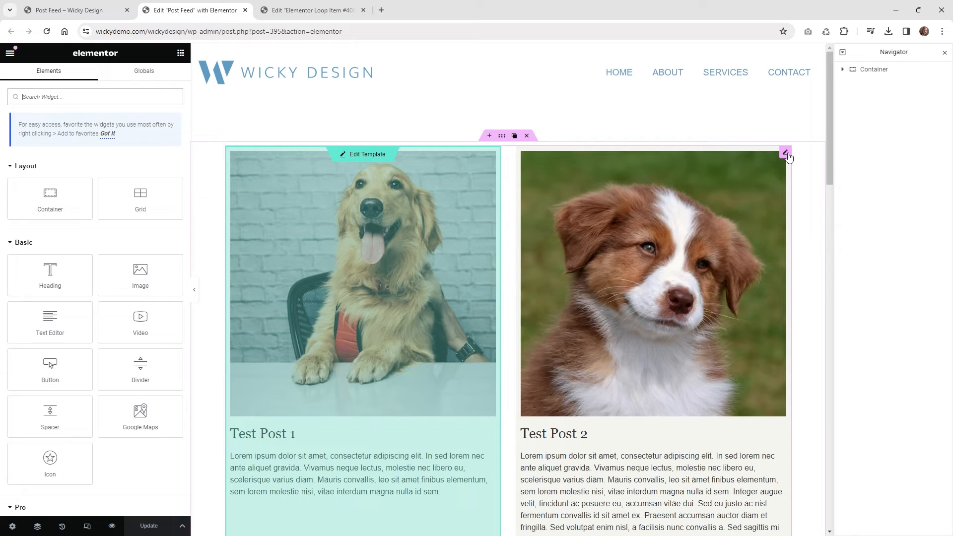
pyautogui.click(787, 152)
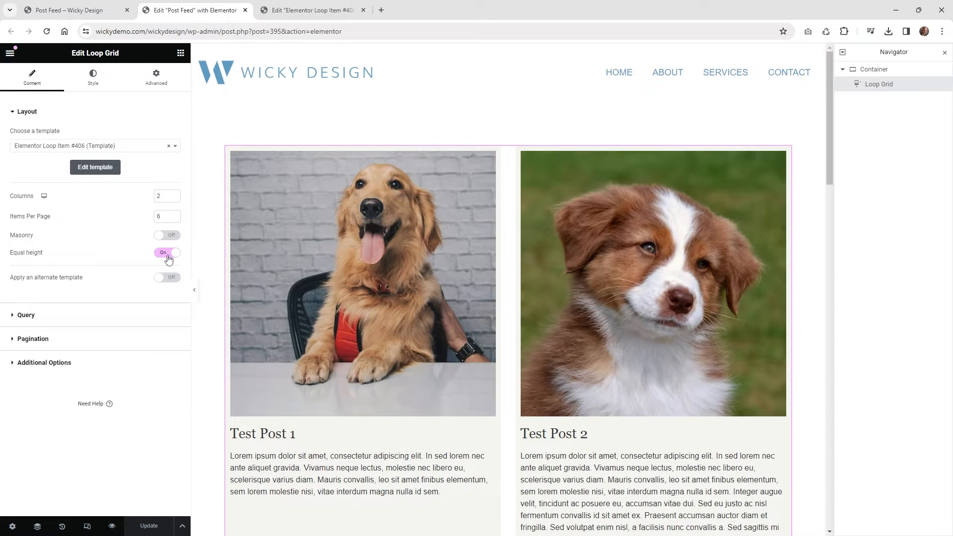
pyautogui.moveTo(72, 10)
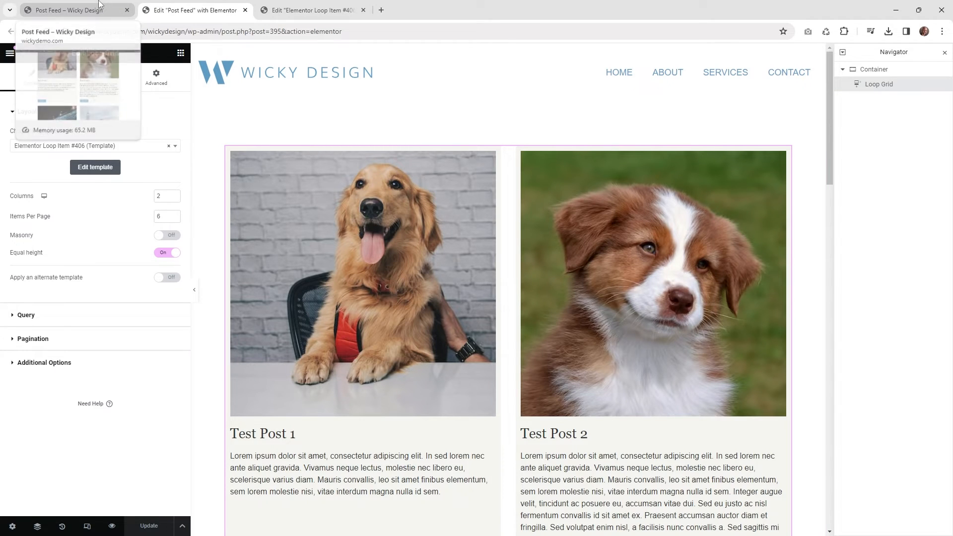
# Review the live Post Feed page's equal-height post cards down to Test Post 5 and 6.
pyautogui.click(73, 10)
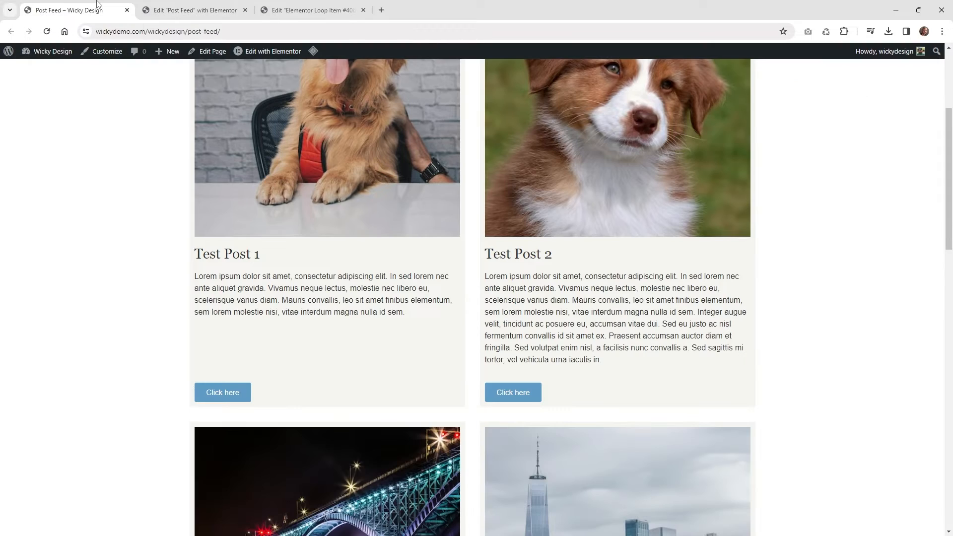
pyautogui.moveTo(468, 307)
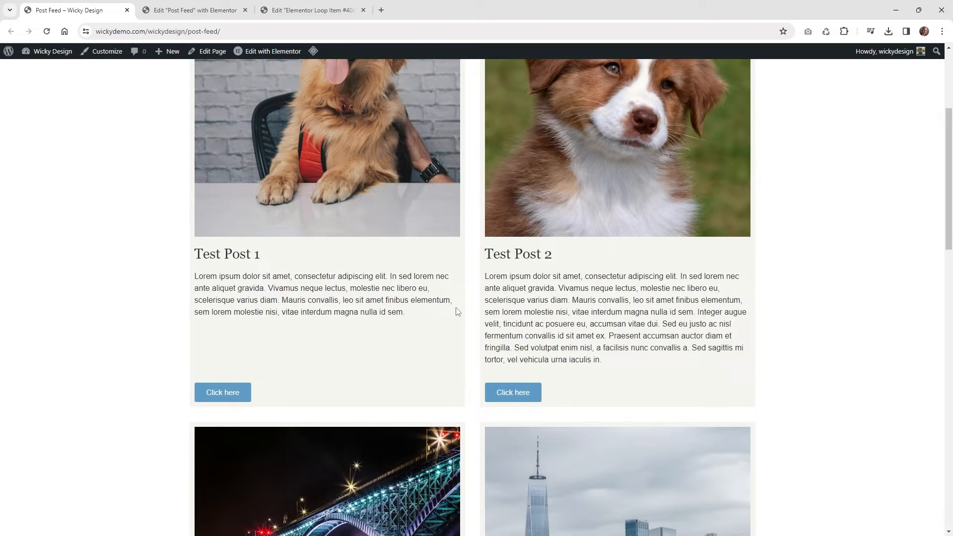
pyautogui.scroll(3)
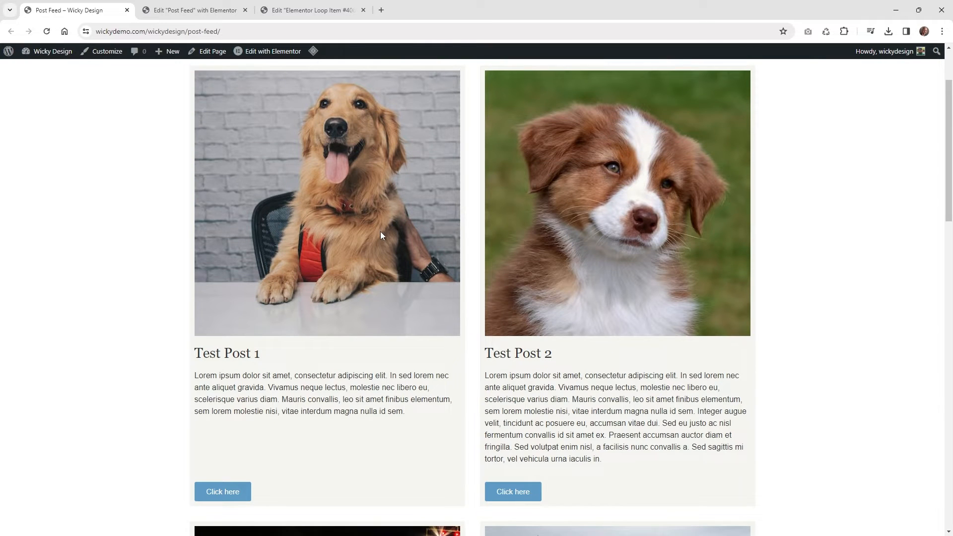
pyautogui.moveTo(656, 74)
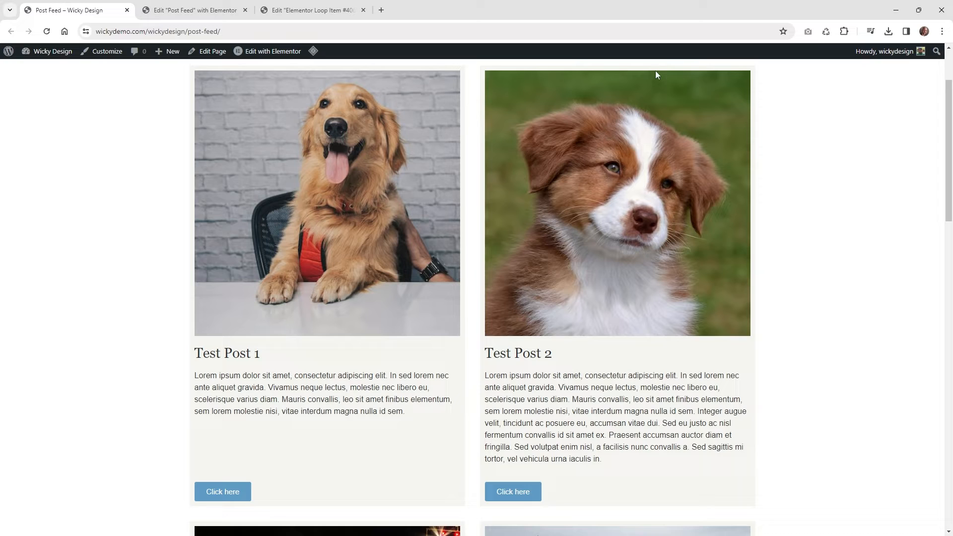
pyautogui.moveTo(605, 142)
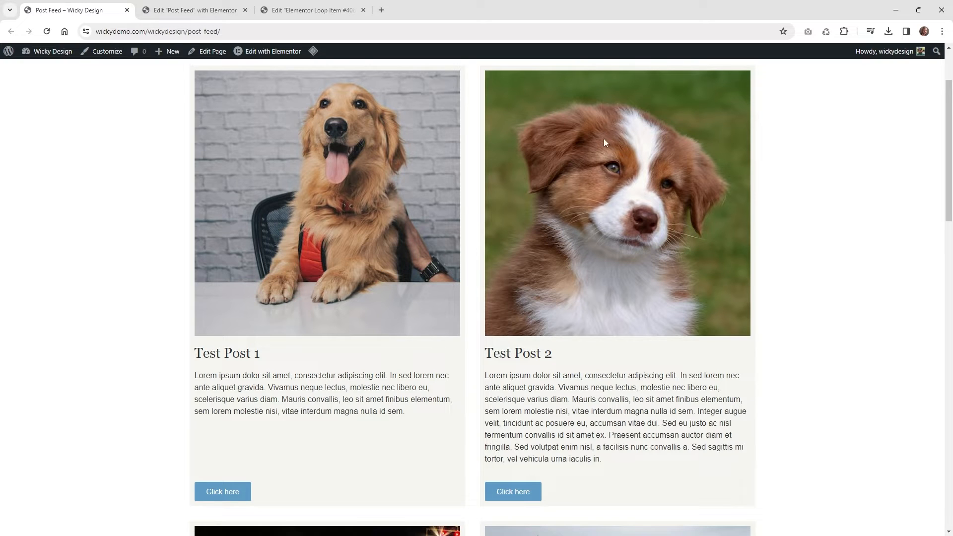
pyautogui.moveTo(664, 402)
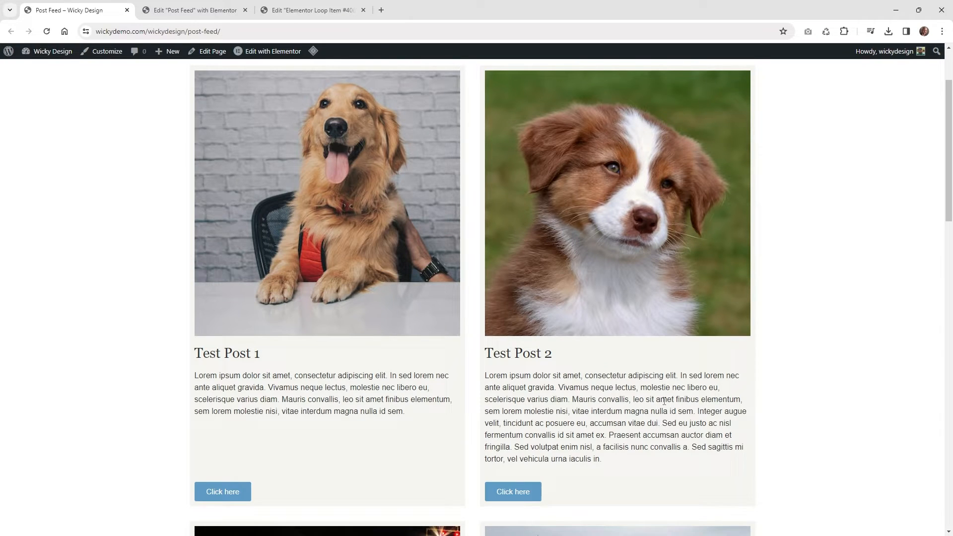
pyautogui.scroll(-3)
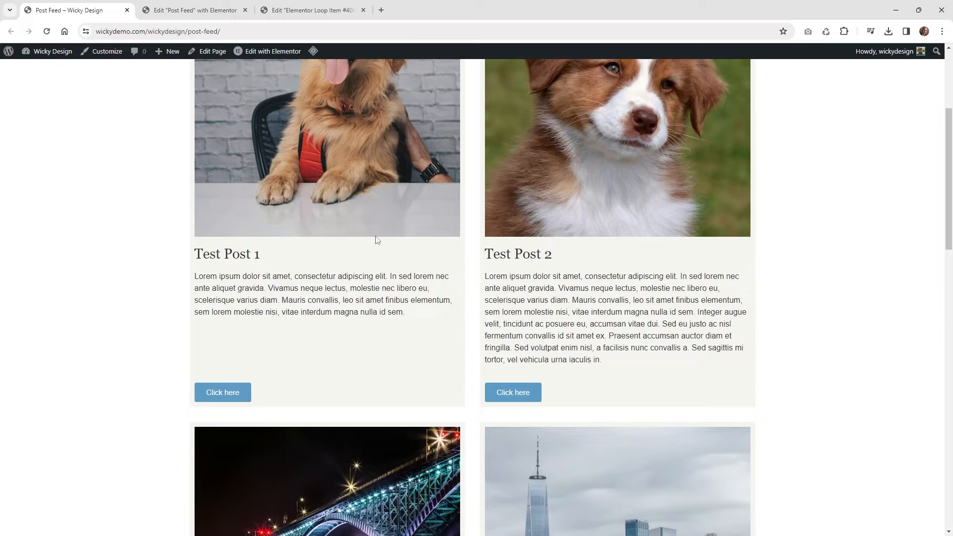
pyautogui.scroll(-3)
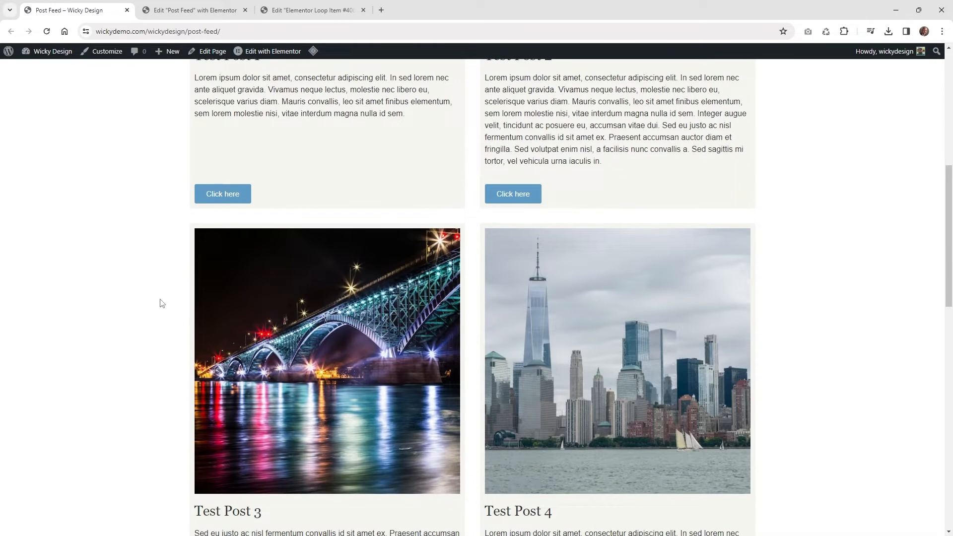
pyautogui.scroll(-3)
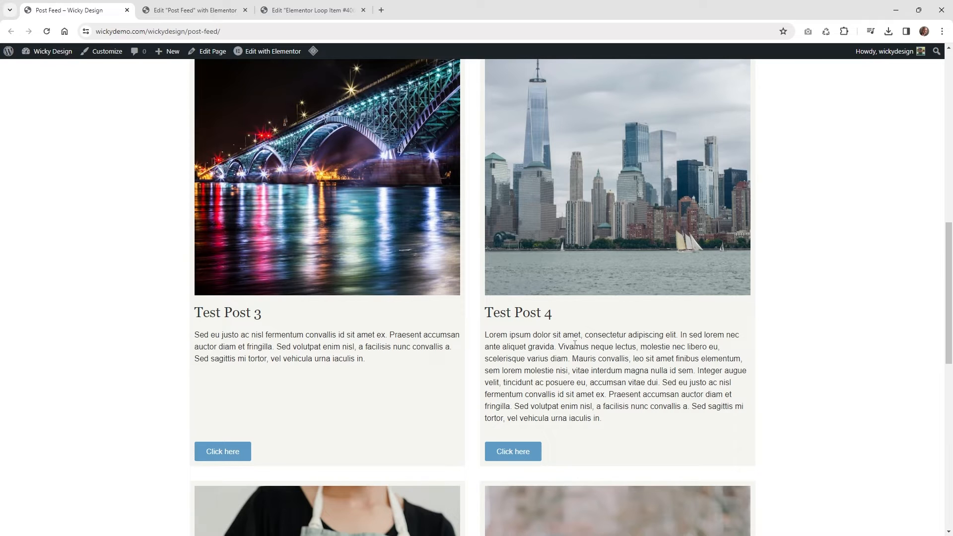
pyautogui.scroll(-3)
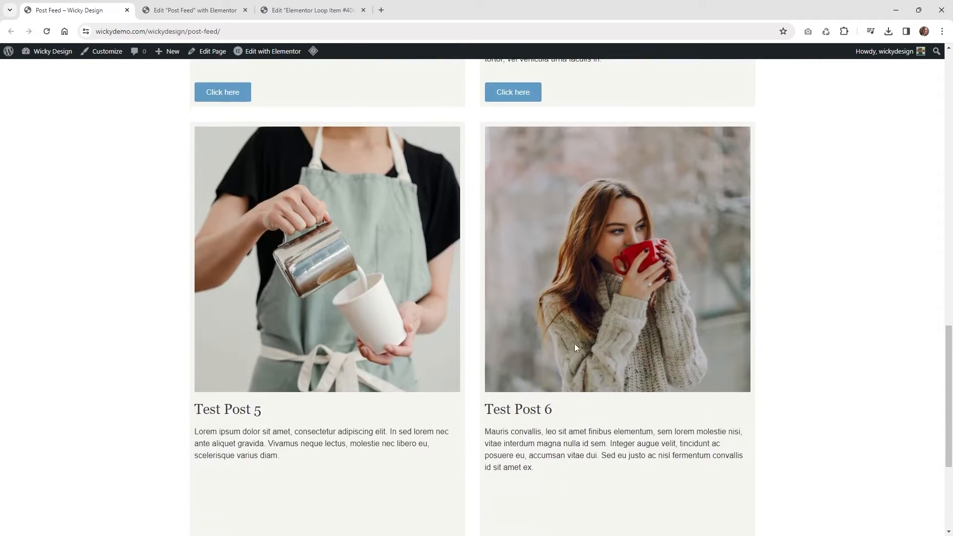
pyautogui.scroll(-3)
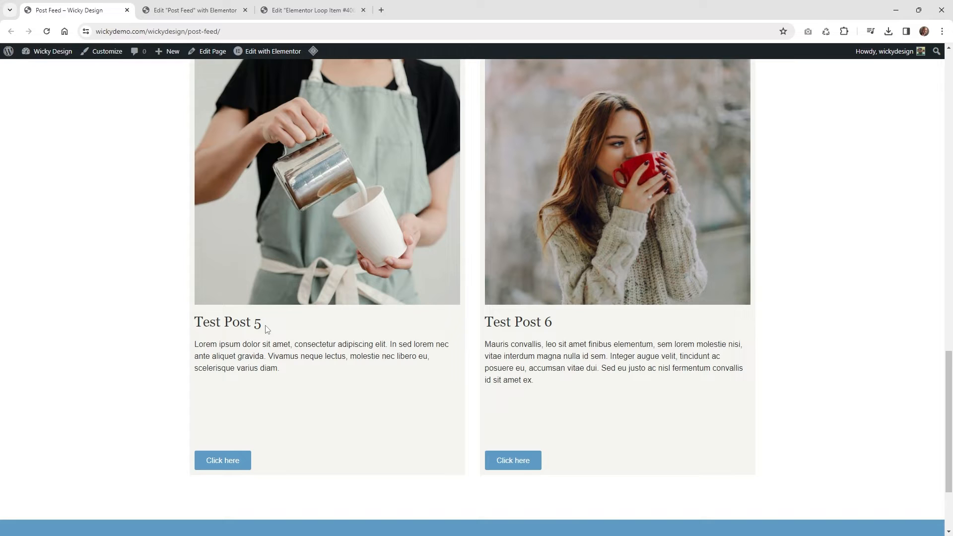
pyautogui.moveTo(221, 386)
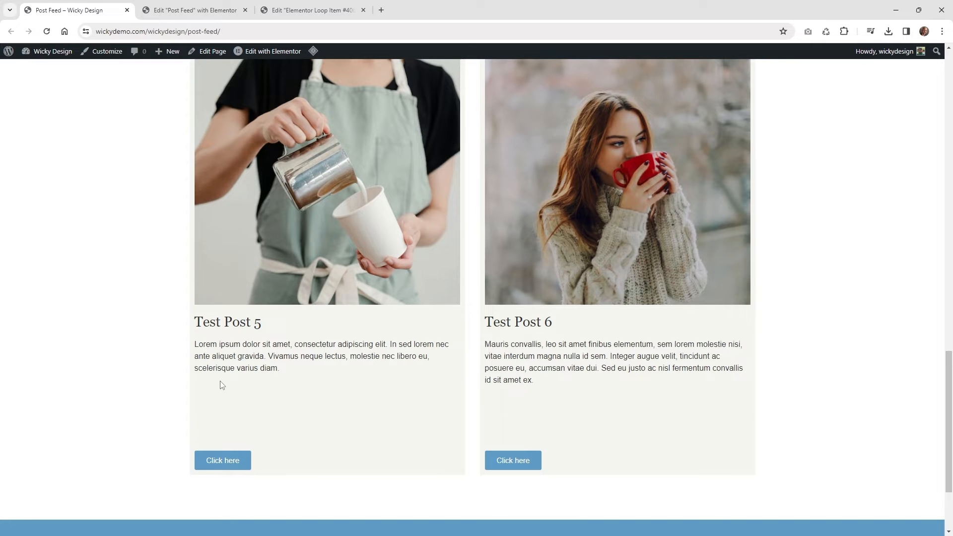
pyautogui.scroll(3)
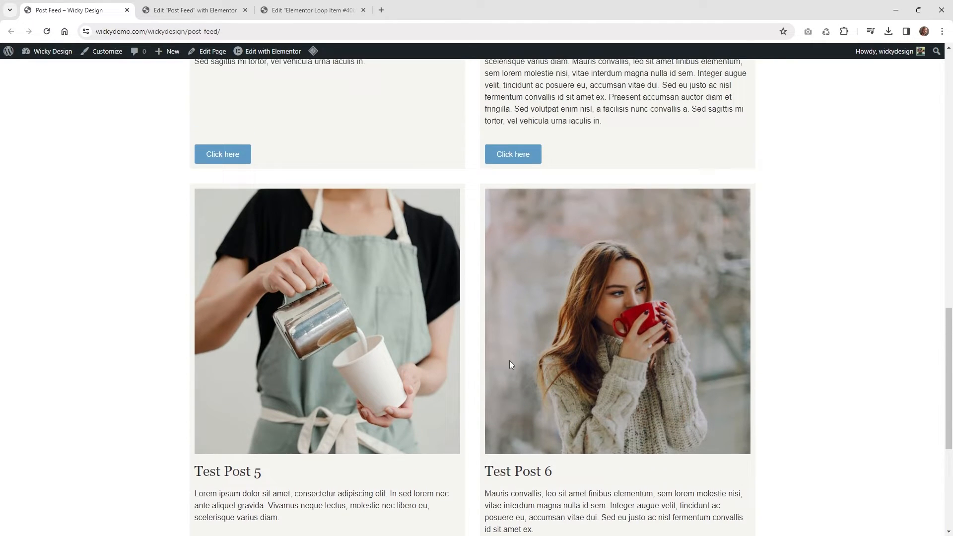
pyautogui.scroll(3)
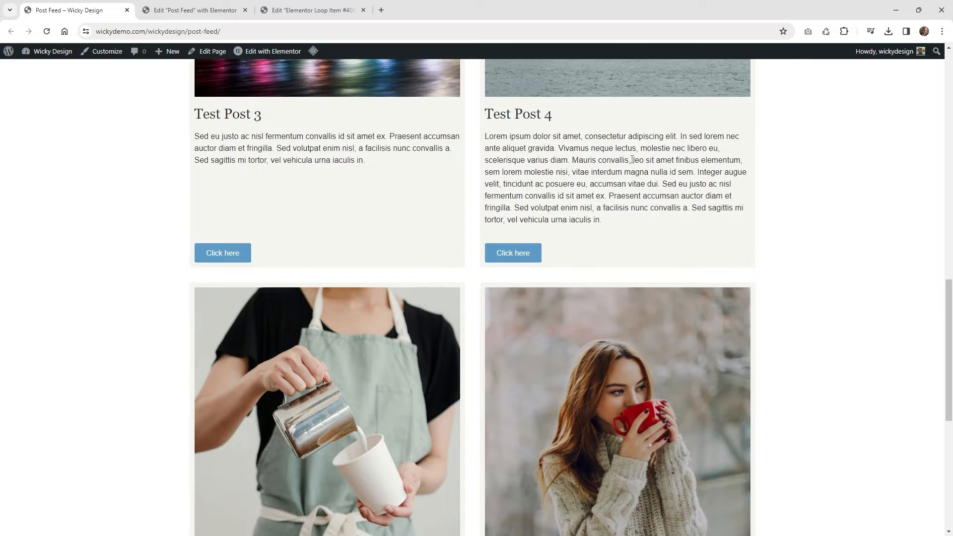
pyautogui.scroll(-3)
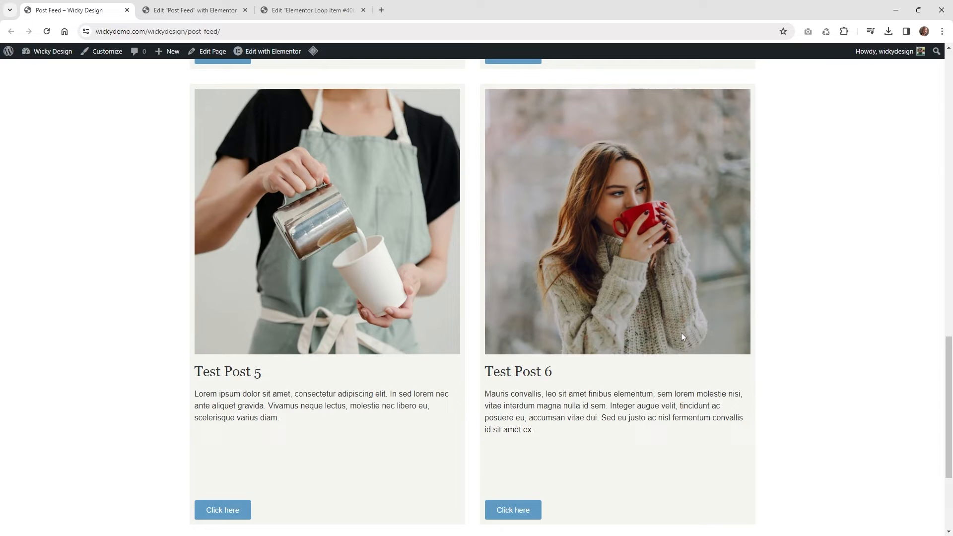
# Turn Equal height off for the Loop Grid and update the Post Feed page.
pyautogui.click(192, 10)
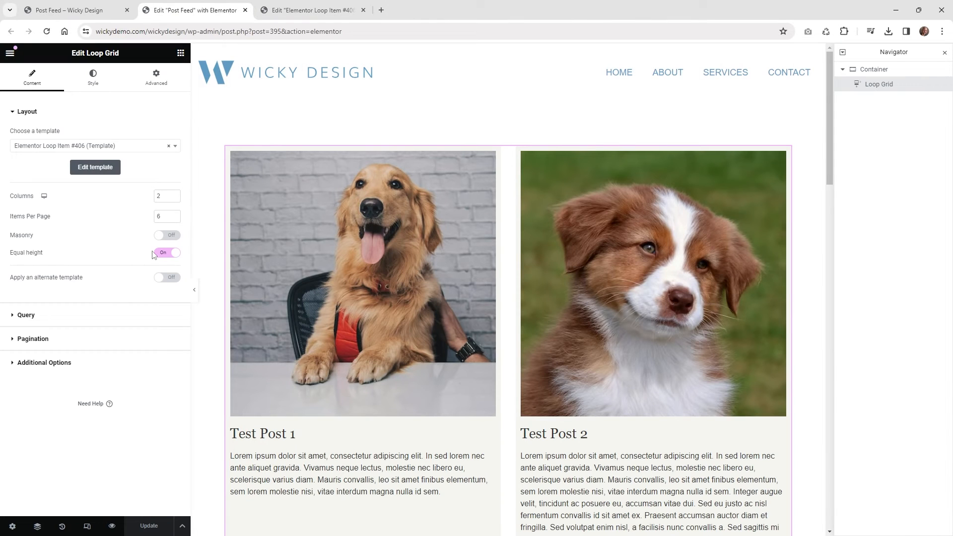
pyautogui.click(167, 252)
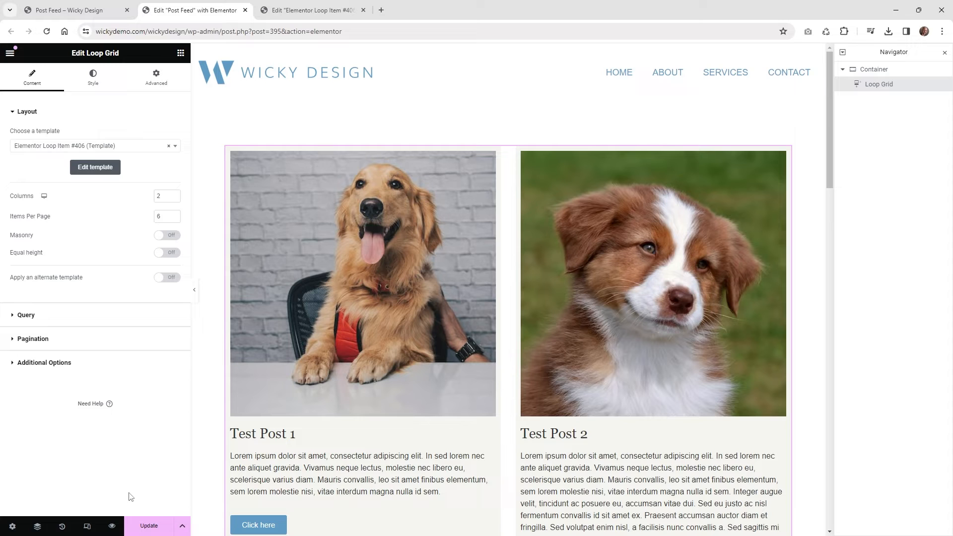
pyautogui.click(149, 526)
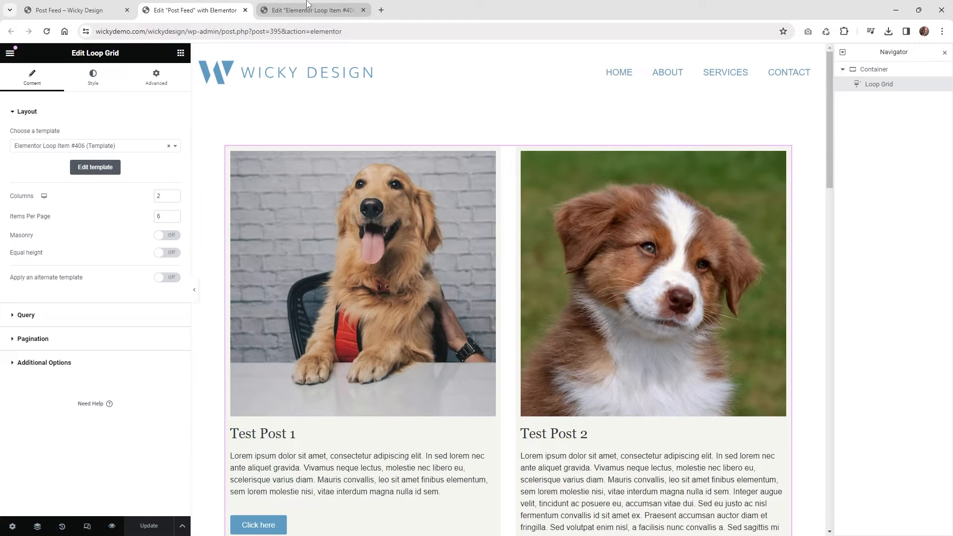
pyautogui.moveTo(311, 9)
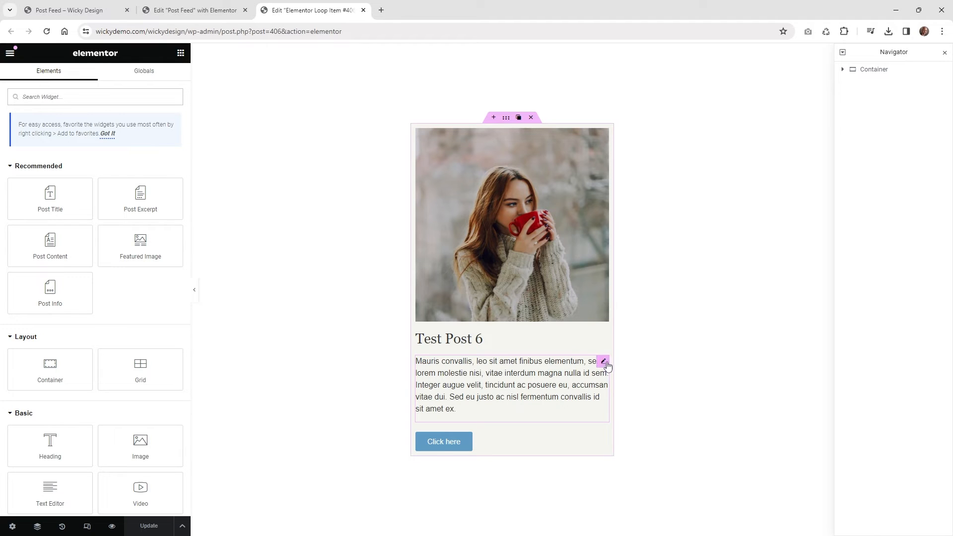
# Bring up the Post Content widget's Advanced layout options in the loop item template.
pyautogui.click(603, 361)
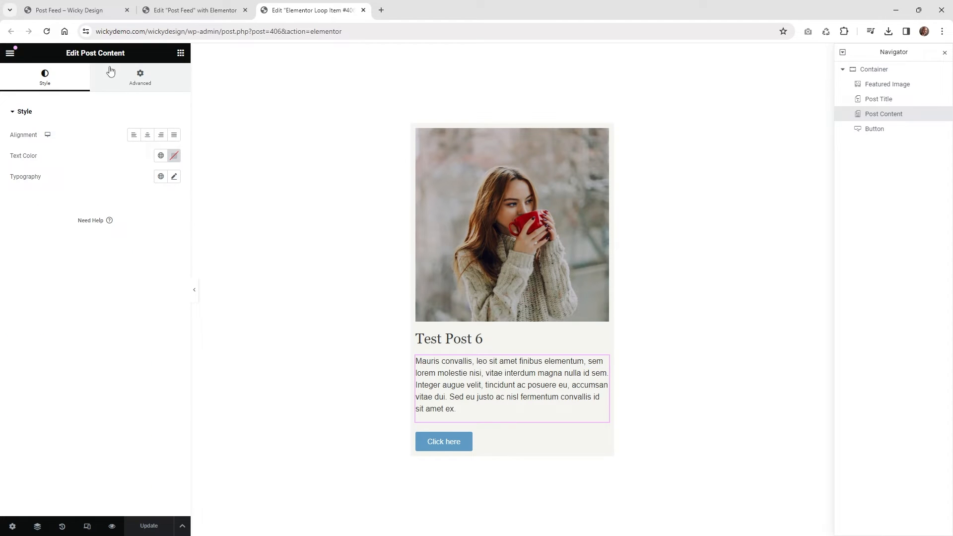
pyautogui.click(139, 76)
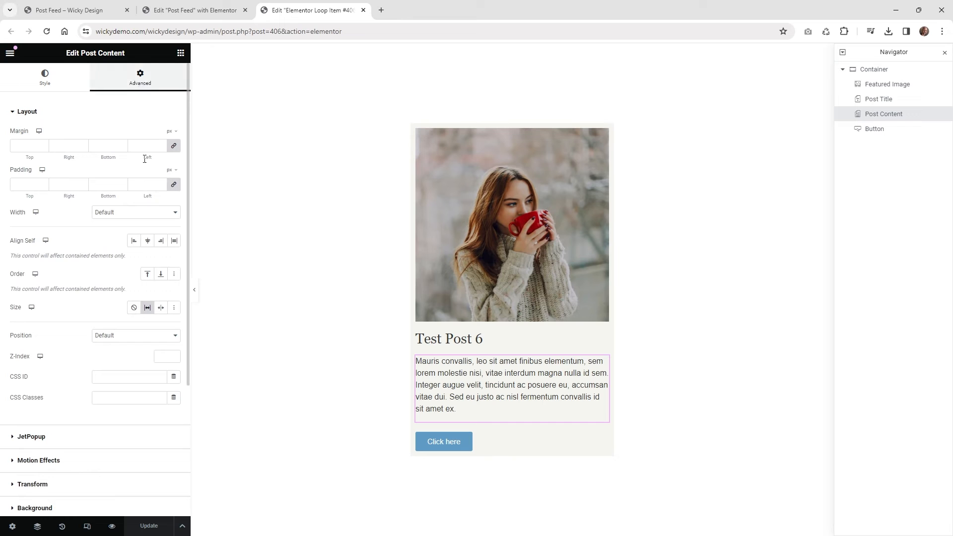
pyautogui.moveTo(147, 308)
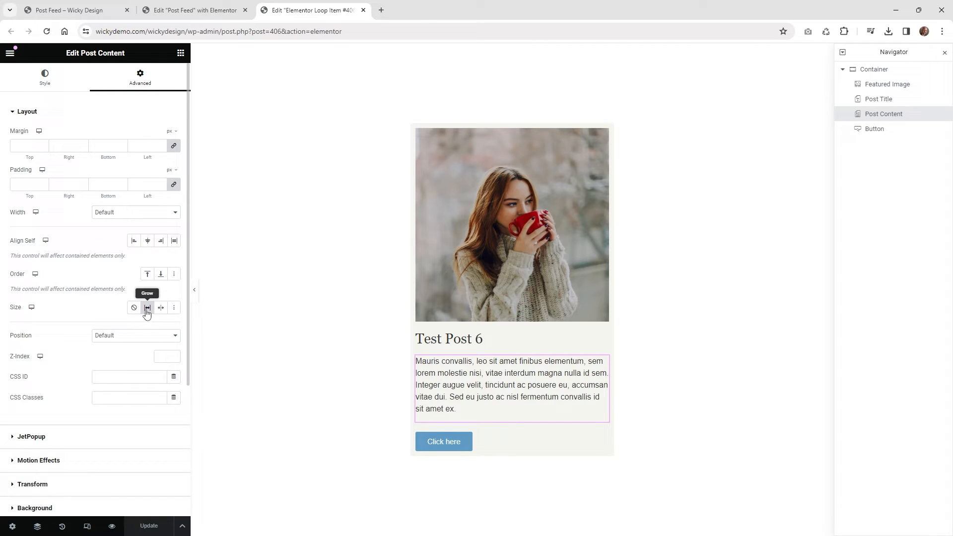
pyautogui.moveTo(149, 314)
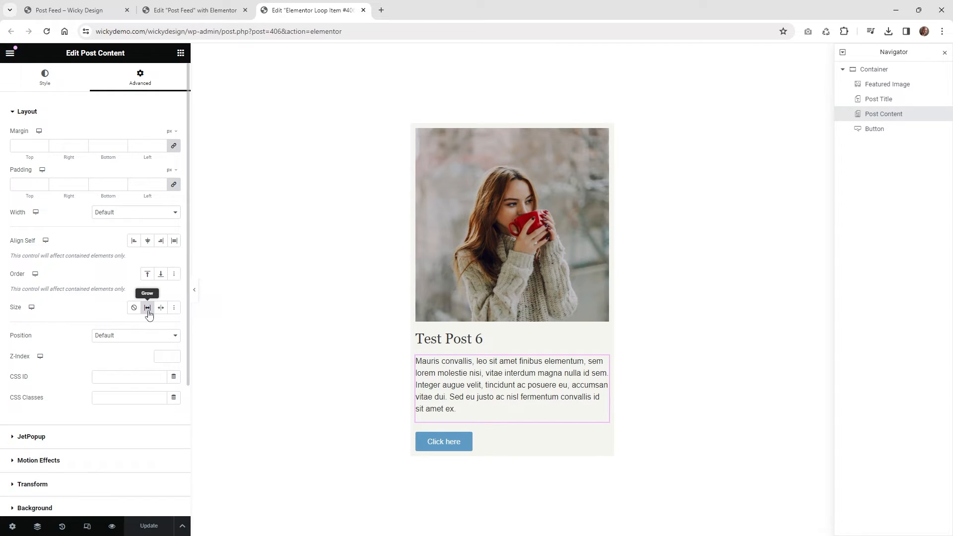
pyautogui.moveTo(598, 377)
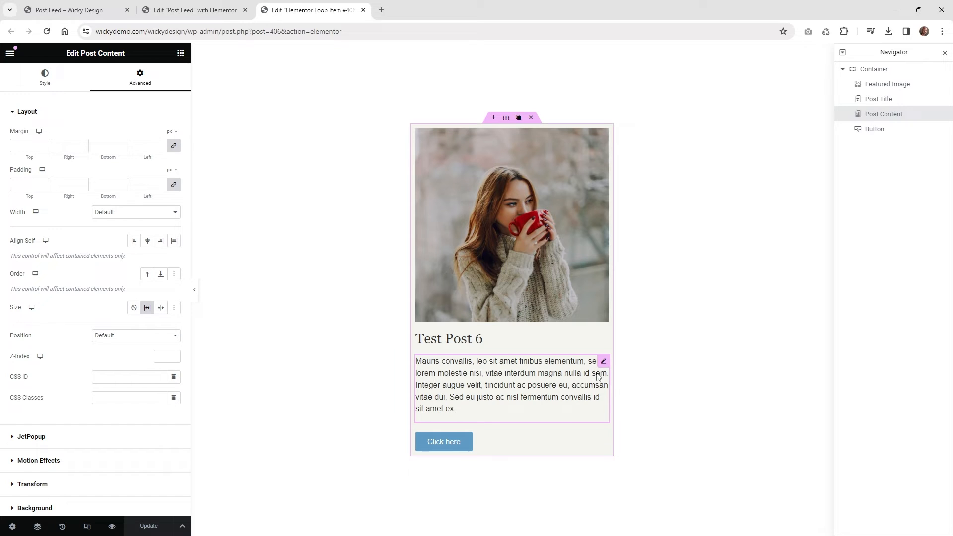
pyautogui.moveTo(512, 426)
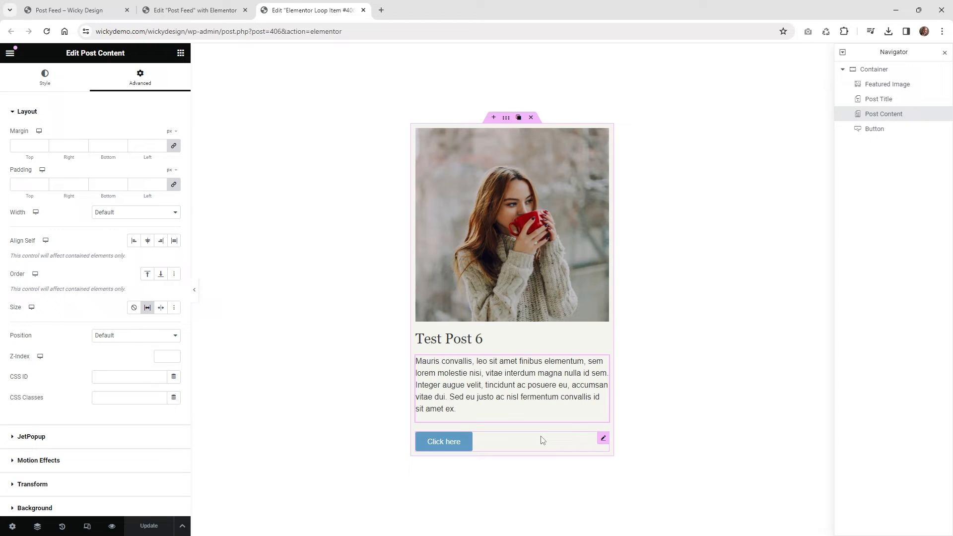
pyautogui.moveTo(541, 445)
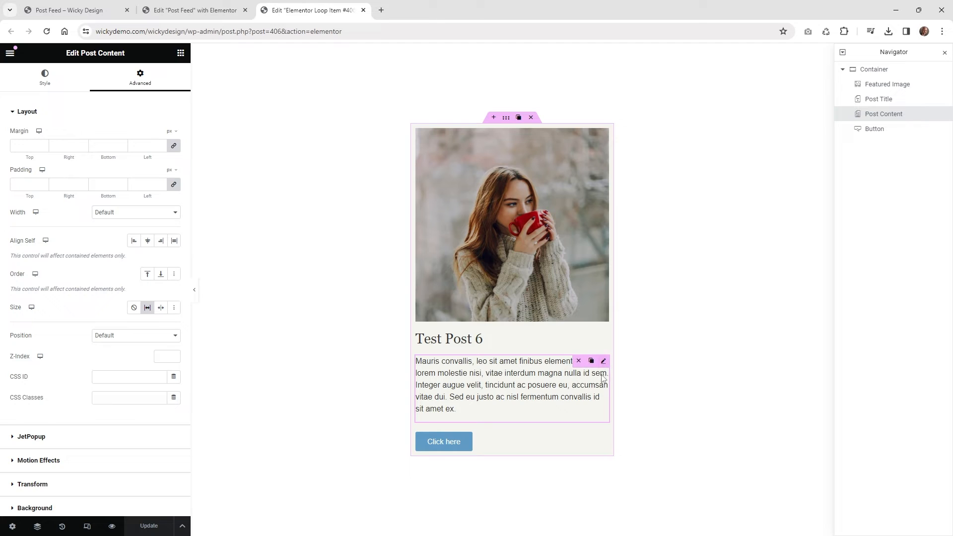
pyautogui.moveTo(604, 362)
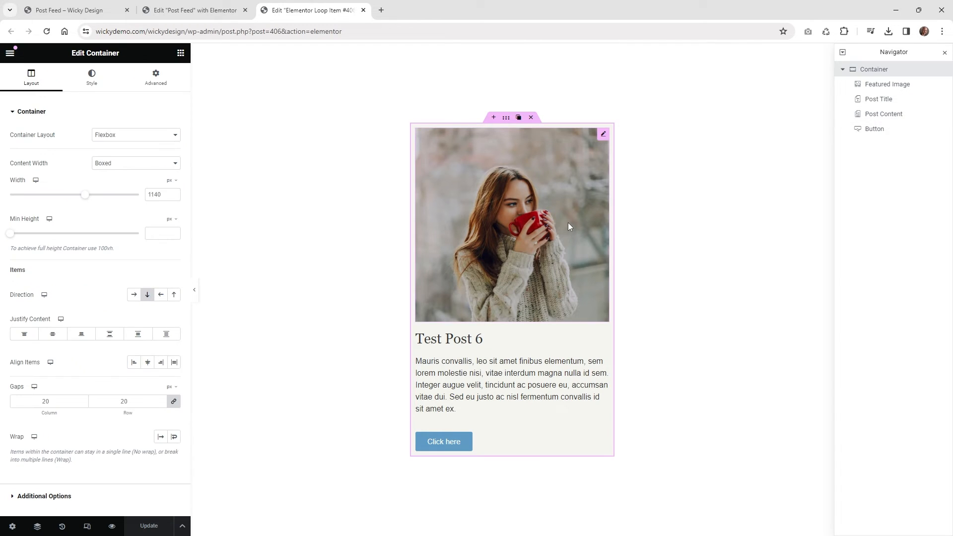
pyautogui.moveTo(506, 117)
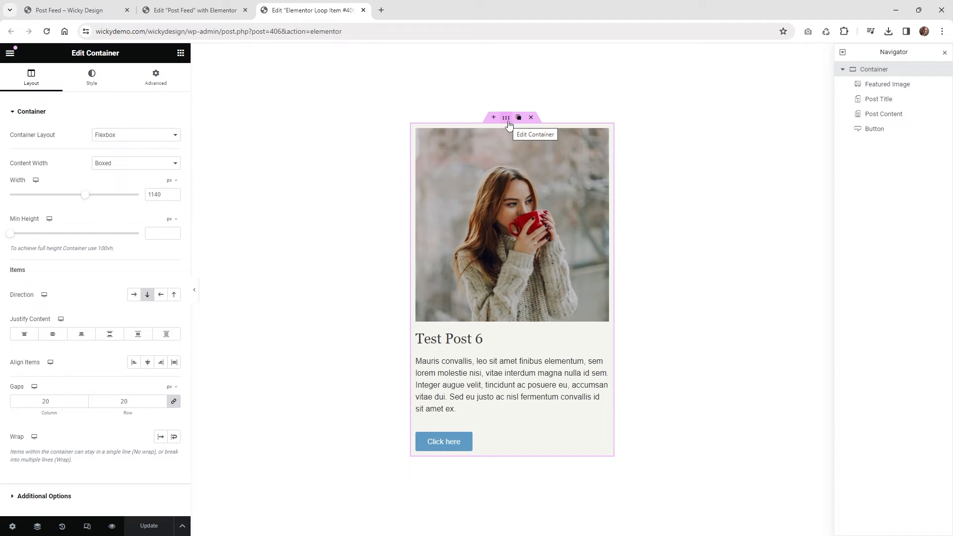
pyautogui.moveTo(879, 77)
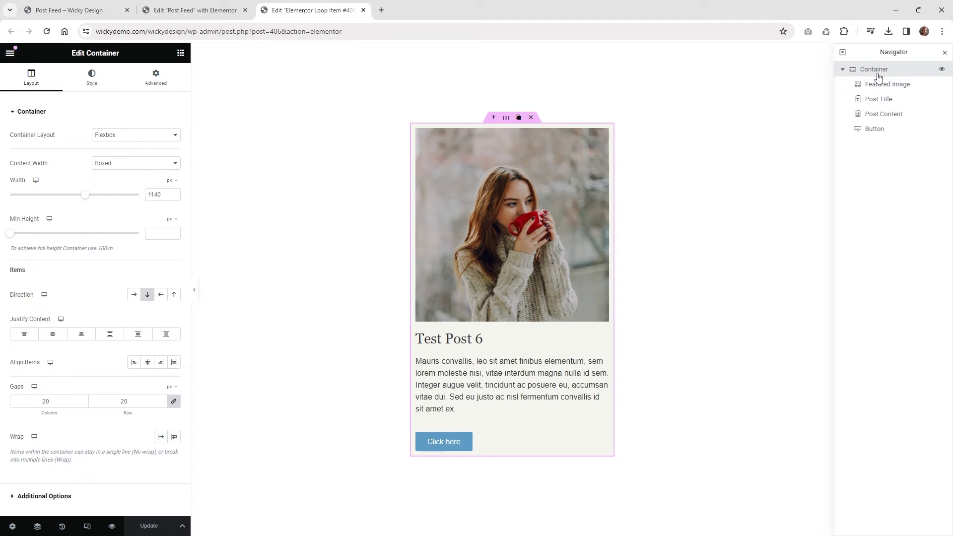
pyautogui.moveTo(879, 70)
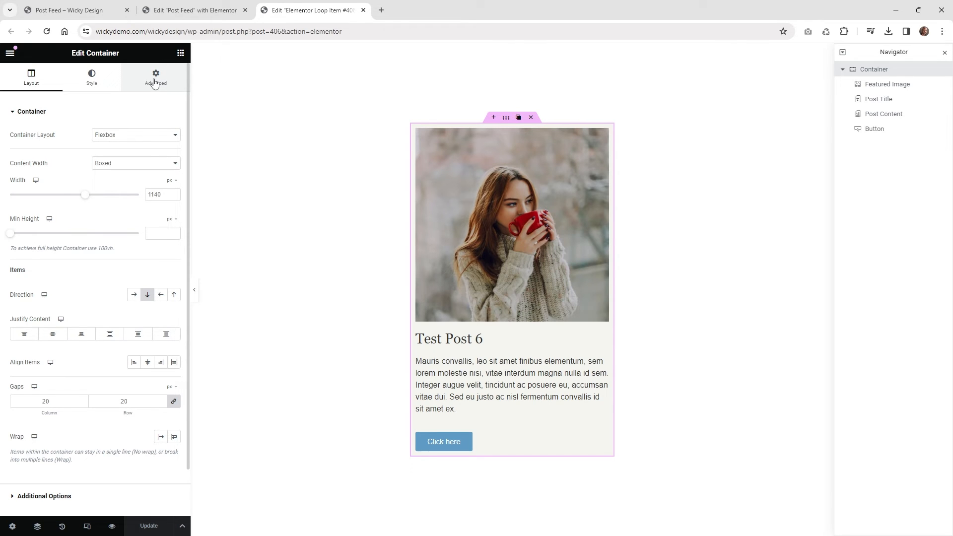
# Add custom CSS 'selector {height:100%;}' to the loop item container and update the template.
pyautogui.click(156, 77)
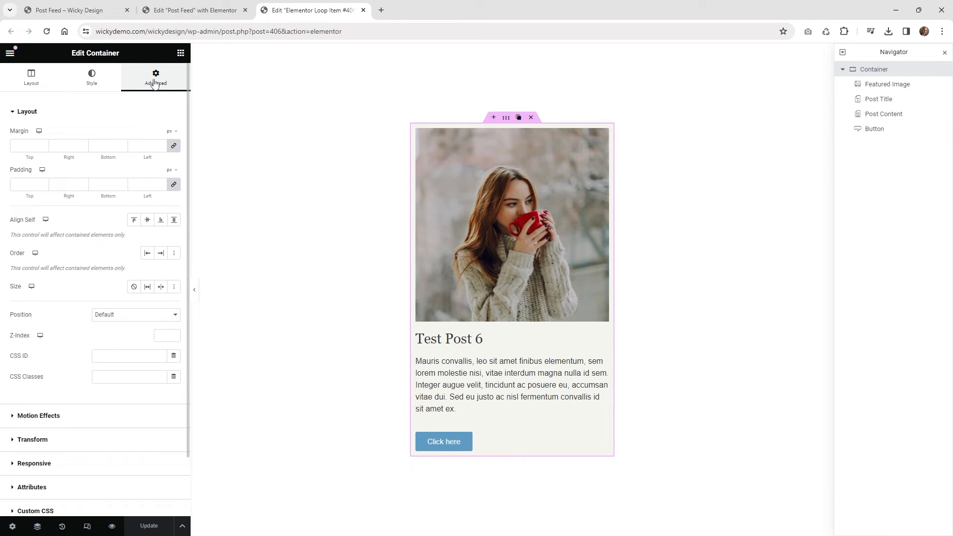
pyautogui.scroll(-3)
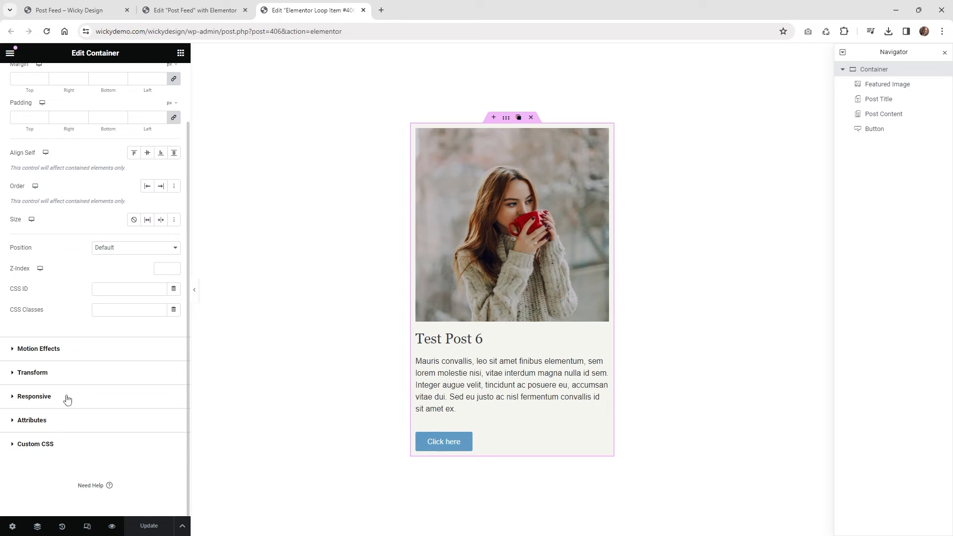
pyautogui.click(35, 444)
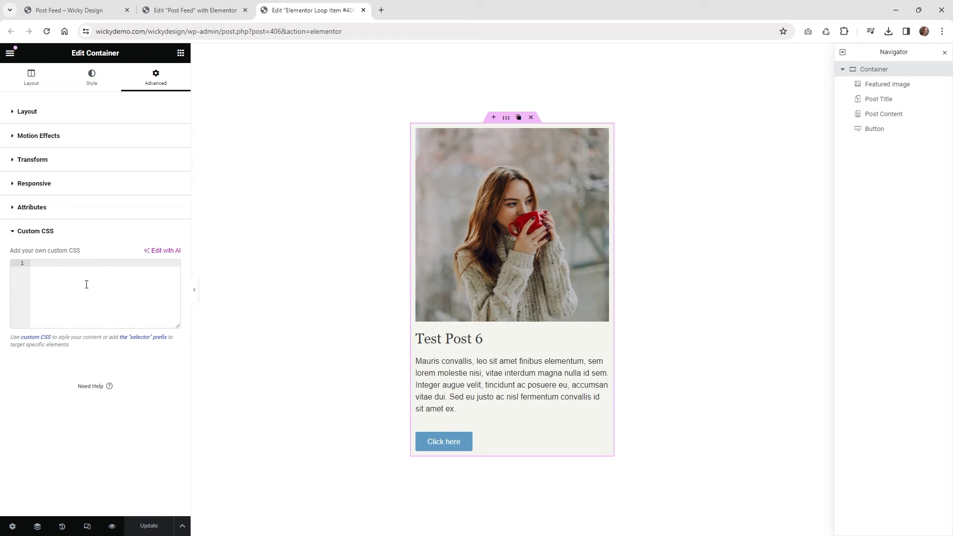
pyautogui.write('selector {height:100%;}')
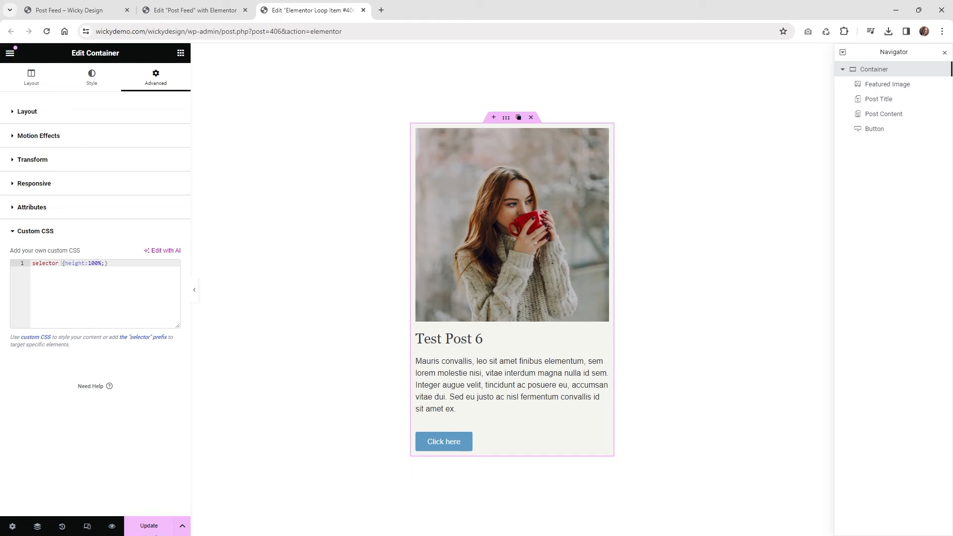
pyautogui.click(148, 527)
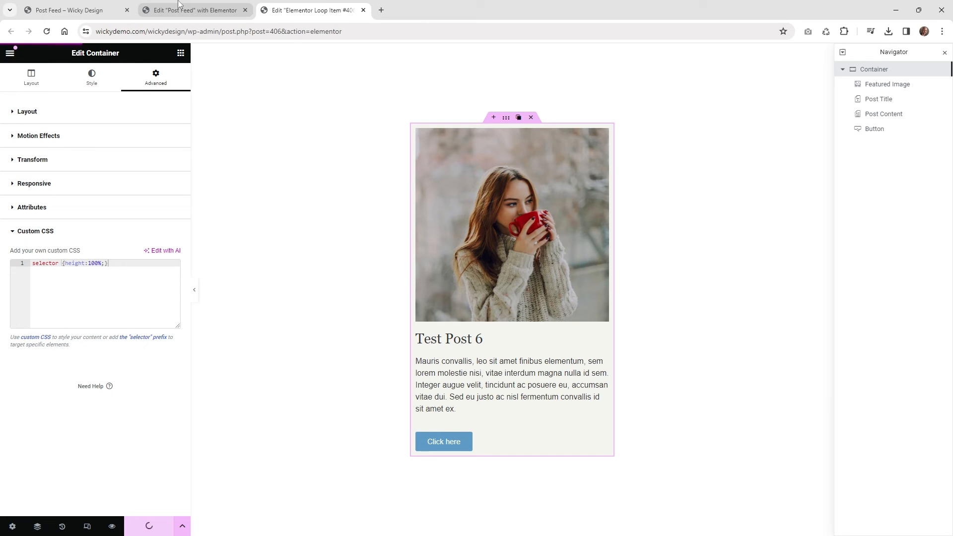
pyautogui.click(67, 10)
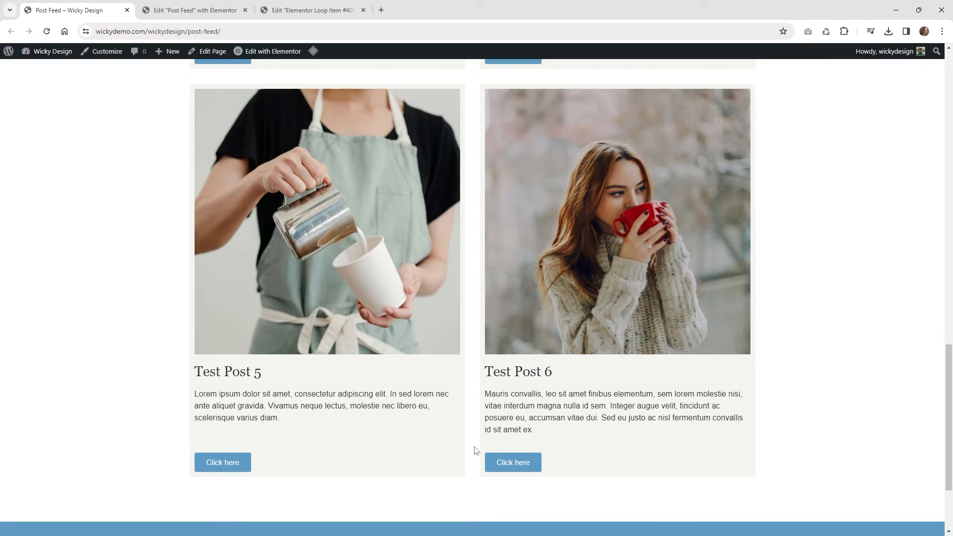
pyautogui.moveTo(365, 432)
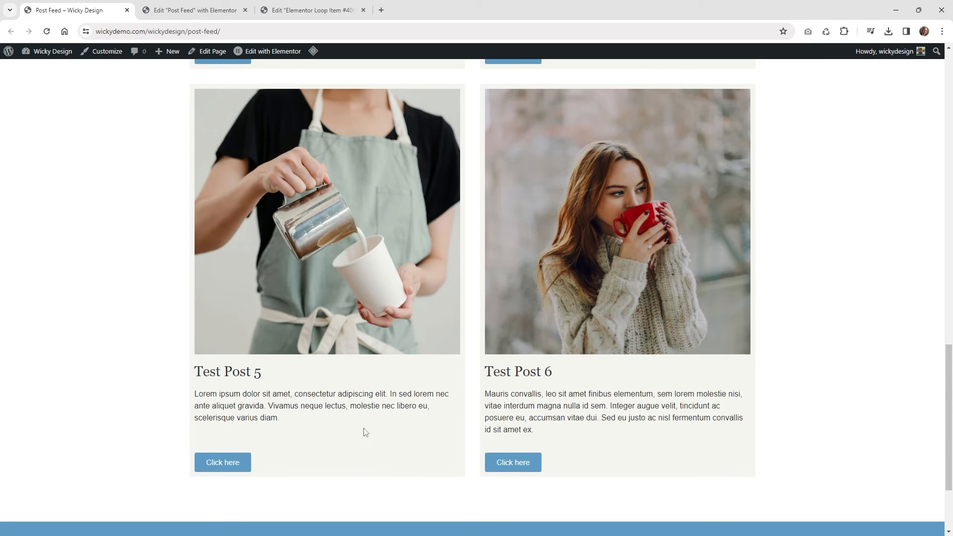
pyautogui.scroll(-3)
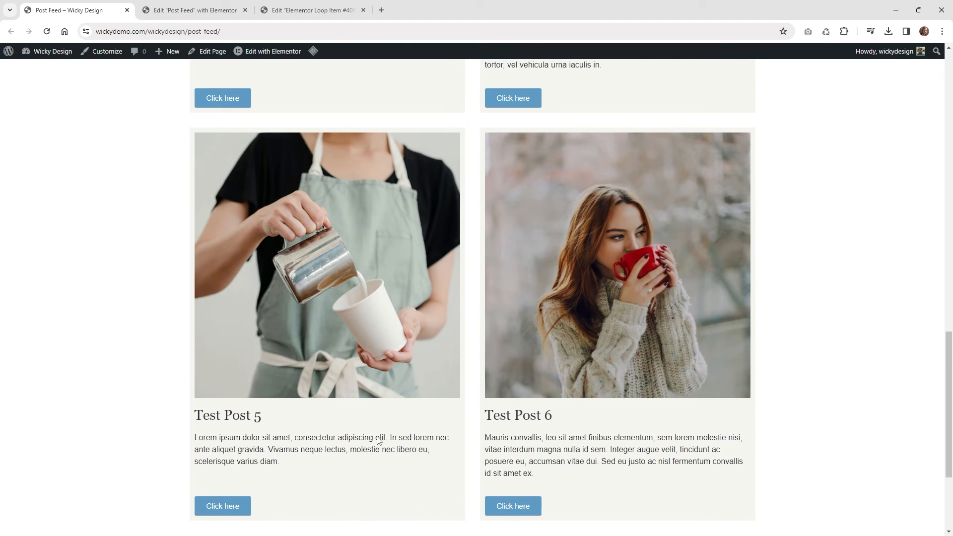
pyautogui.scroll(3)
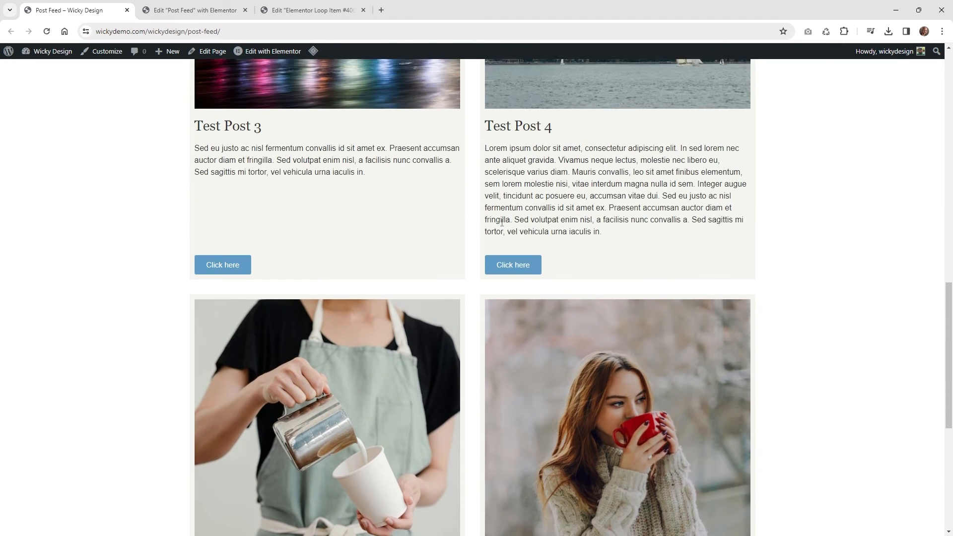
pyautogui.scroll(3)
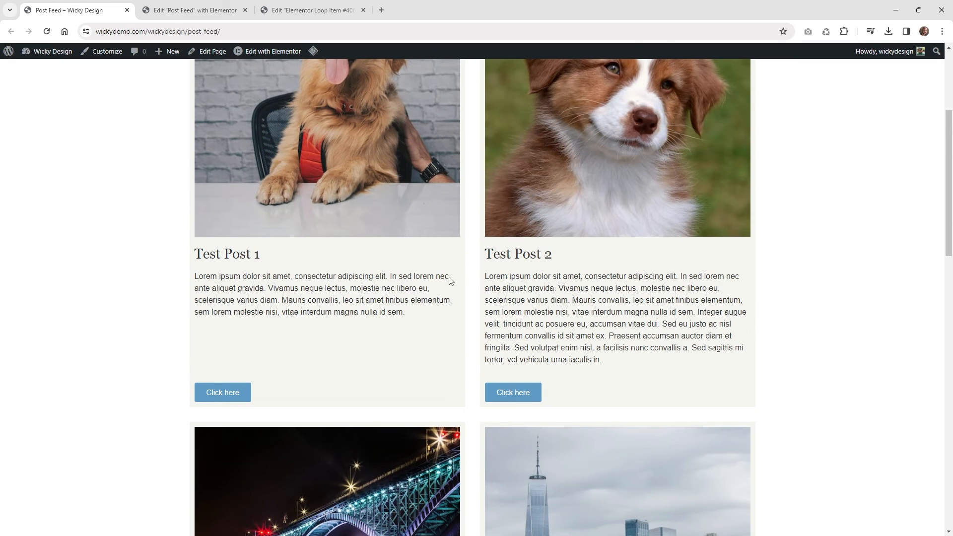
pyautogui.scroll(-3)
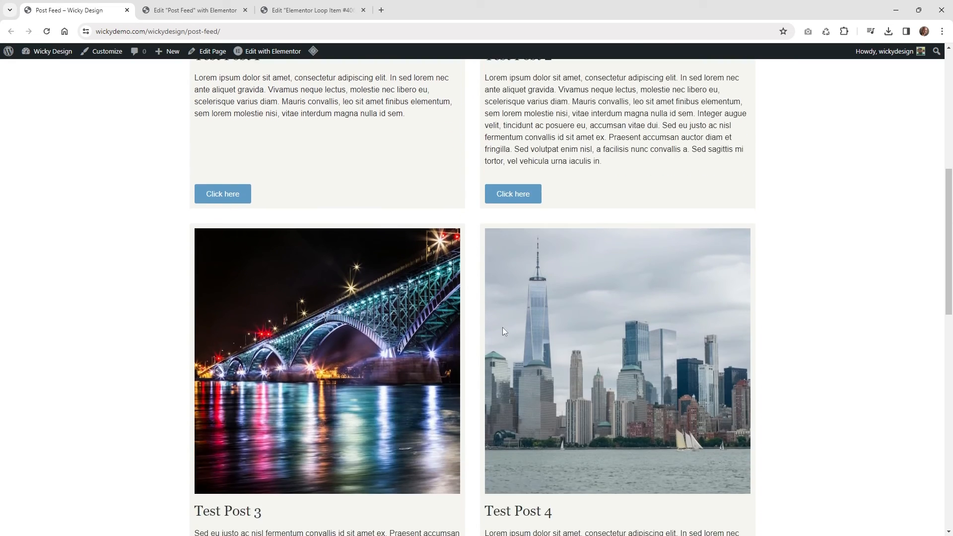
pyautogui.scroll(-3)
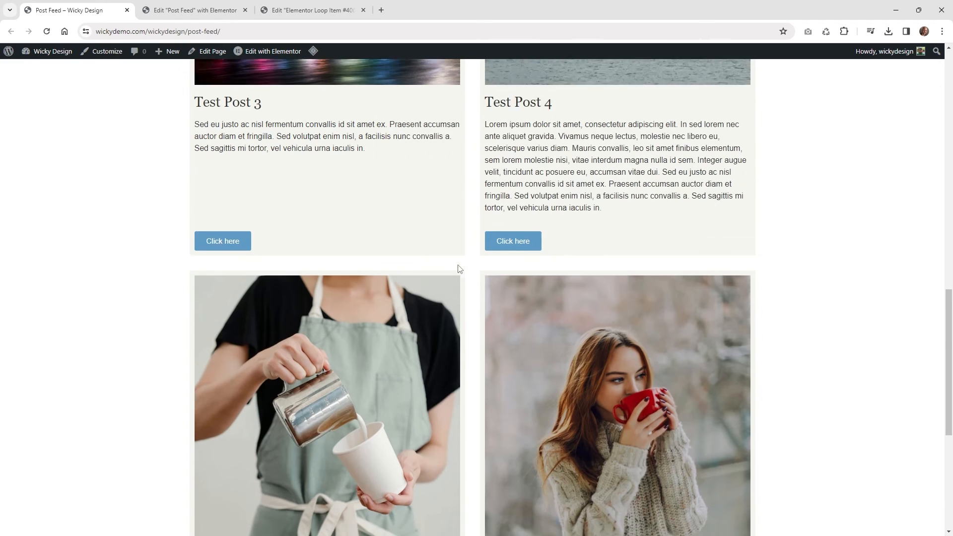
pyautogui.scroll(-3)
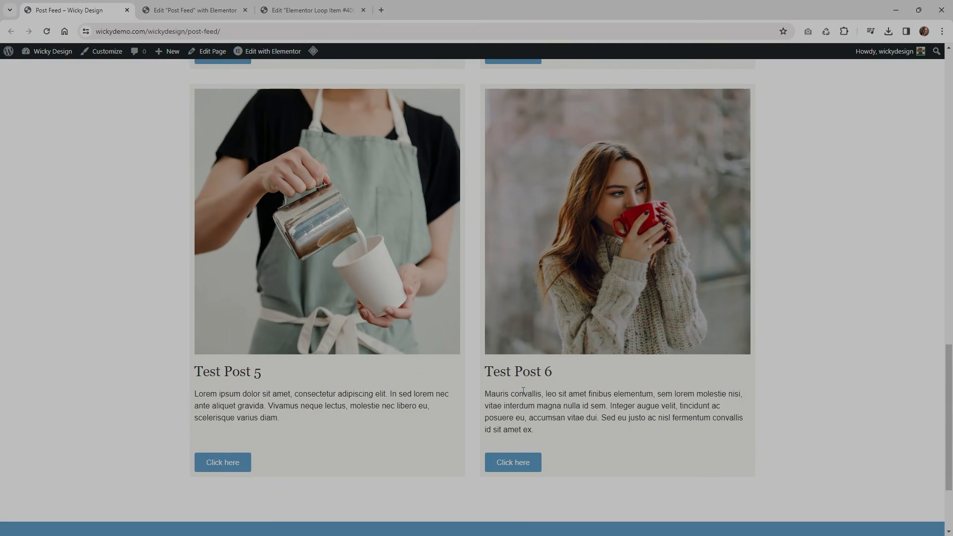